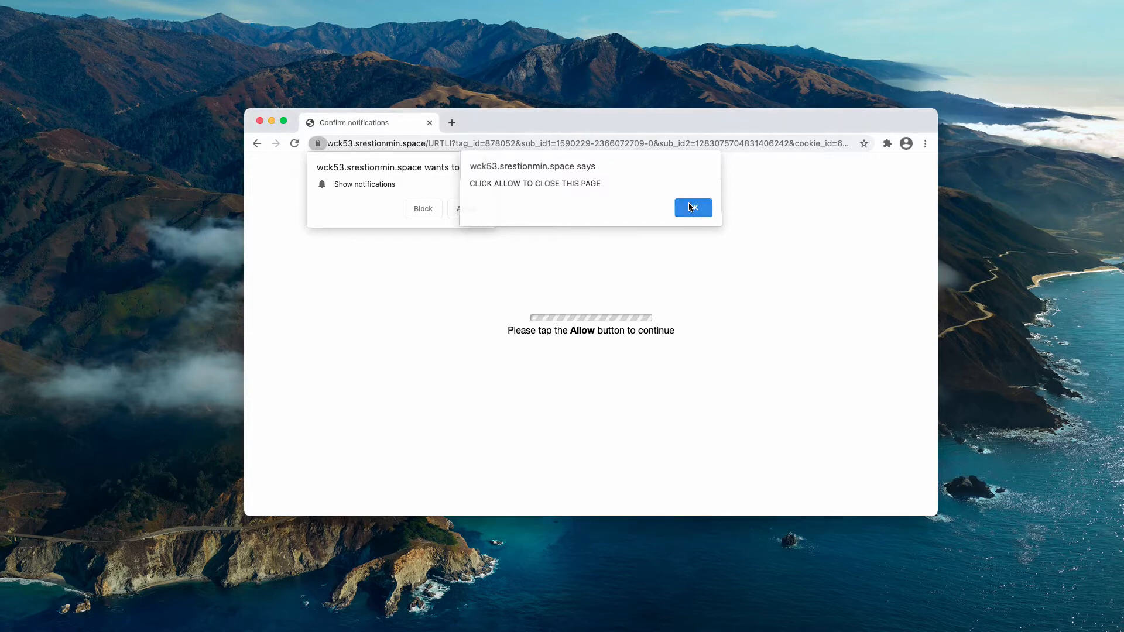
Dismiss the 'CLICK ALLOW TO CLOSE THIS PAGE' alert with OK.
left_click(692, 208)
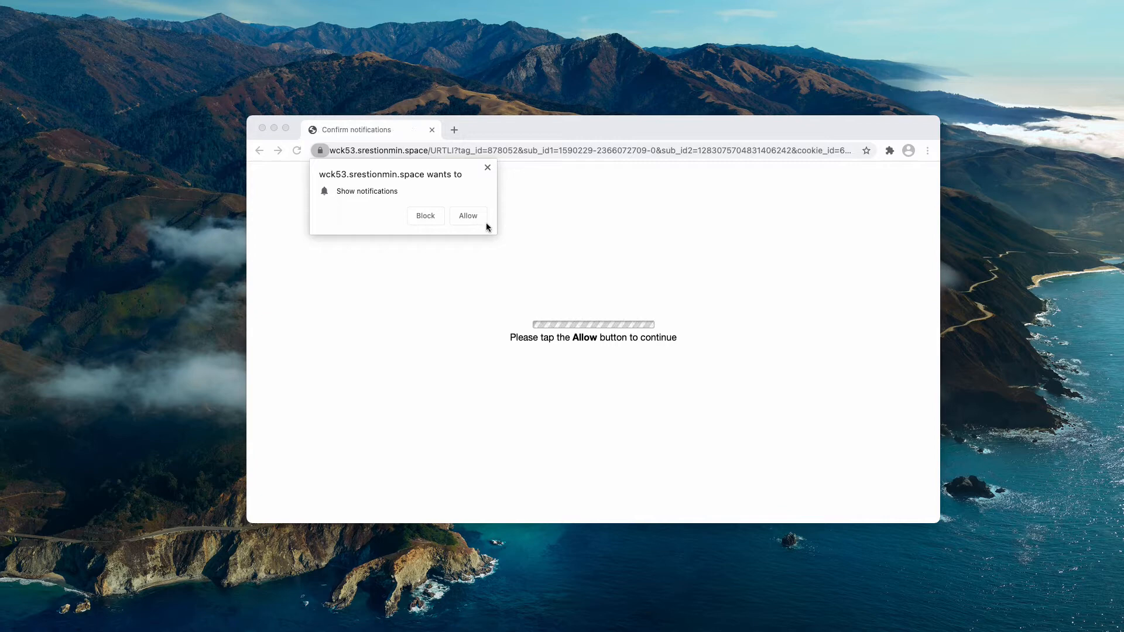
Allow the site's 'Show notifications' permission request.
left_click(467, 216)
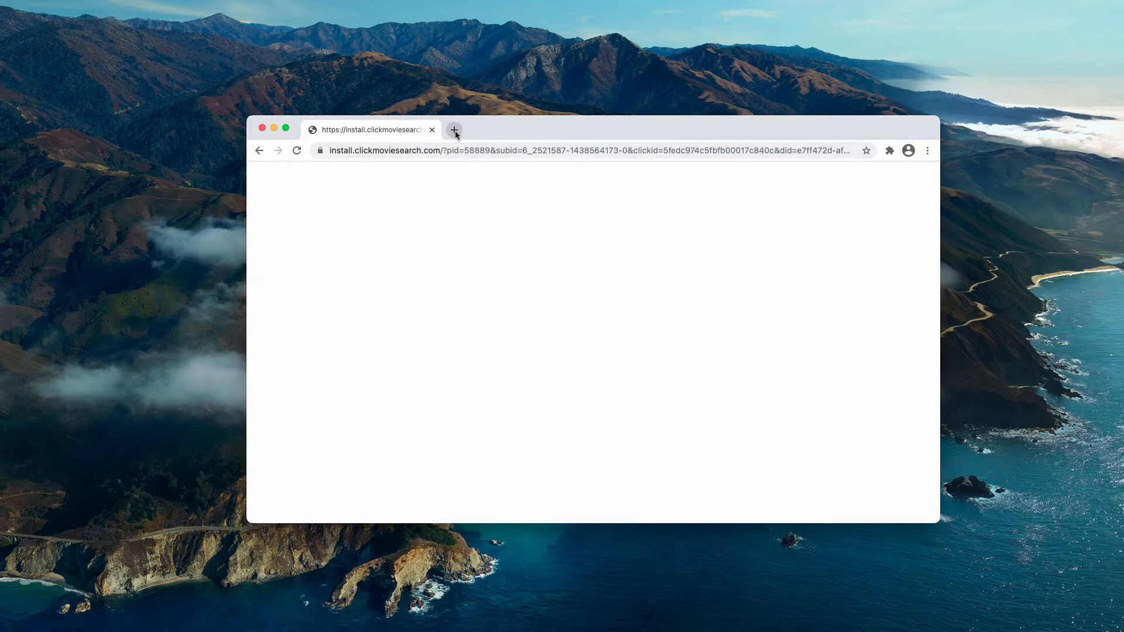
mouse_move(454, 130)
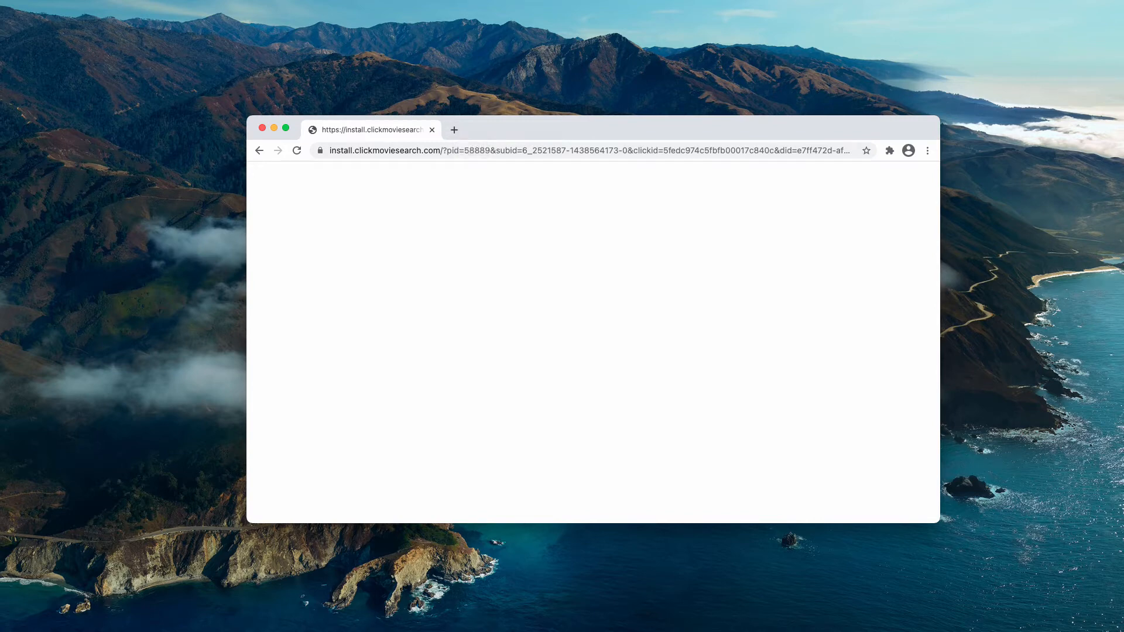
mouse_move(14, 173)
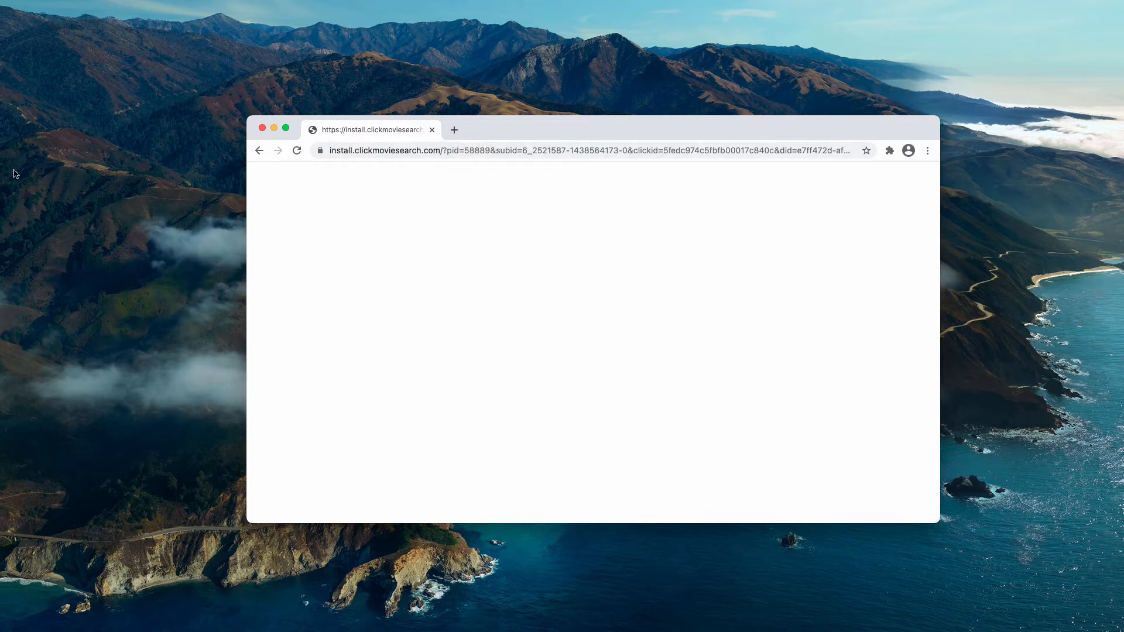
mouse_move(22, 170)
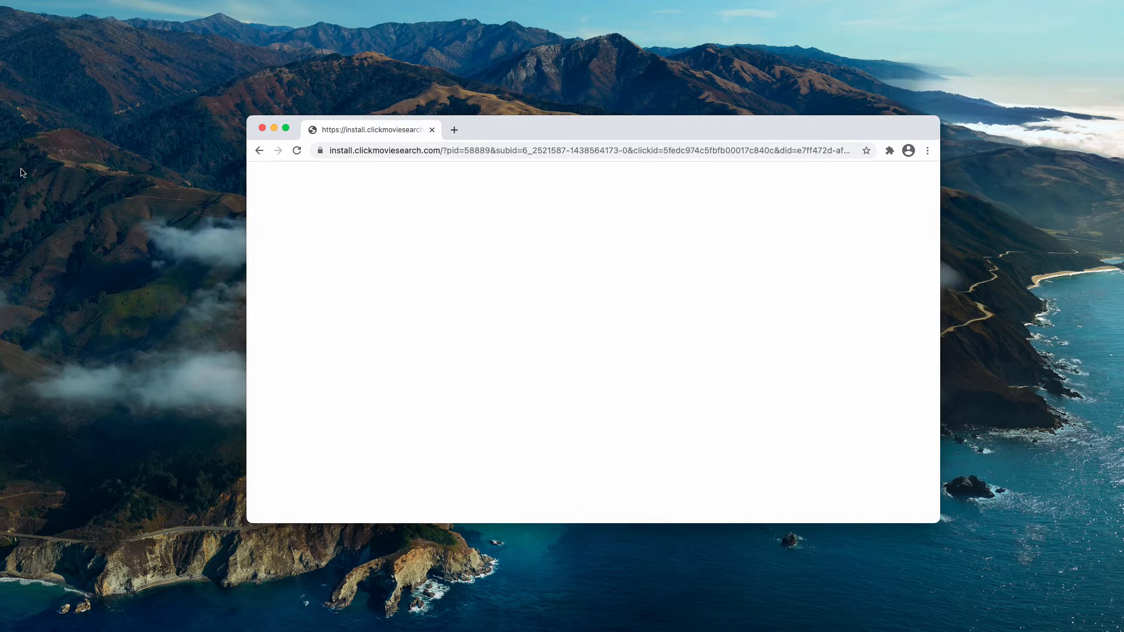
mouse_move(620, 137)
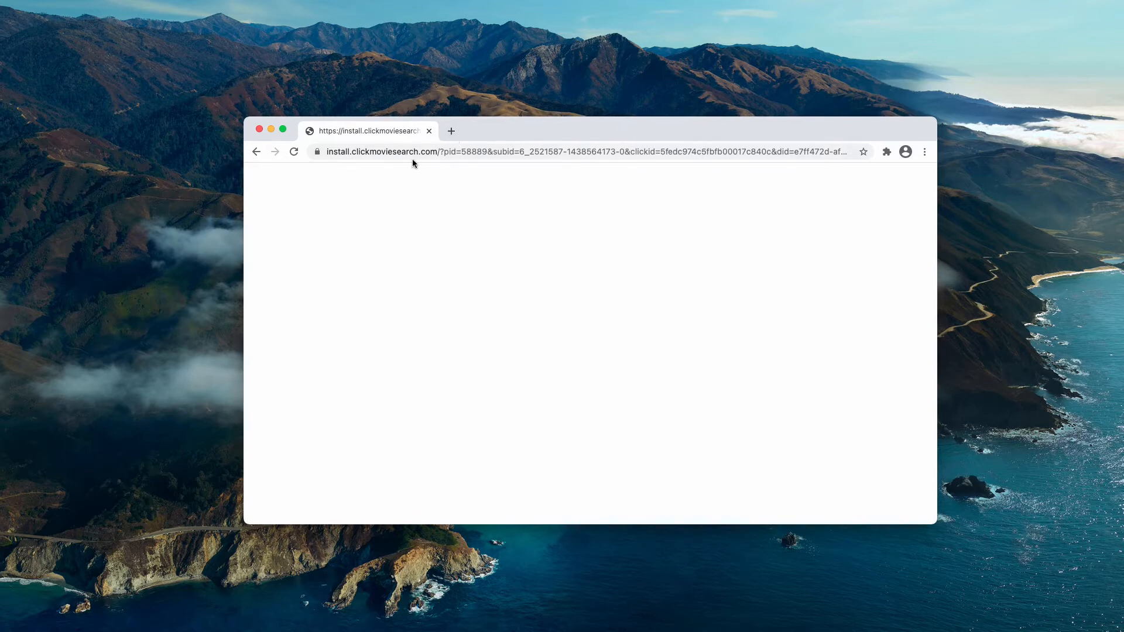
mouse_move(633, 168)
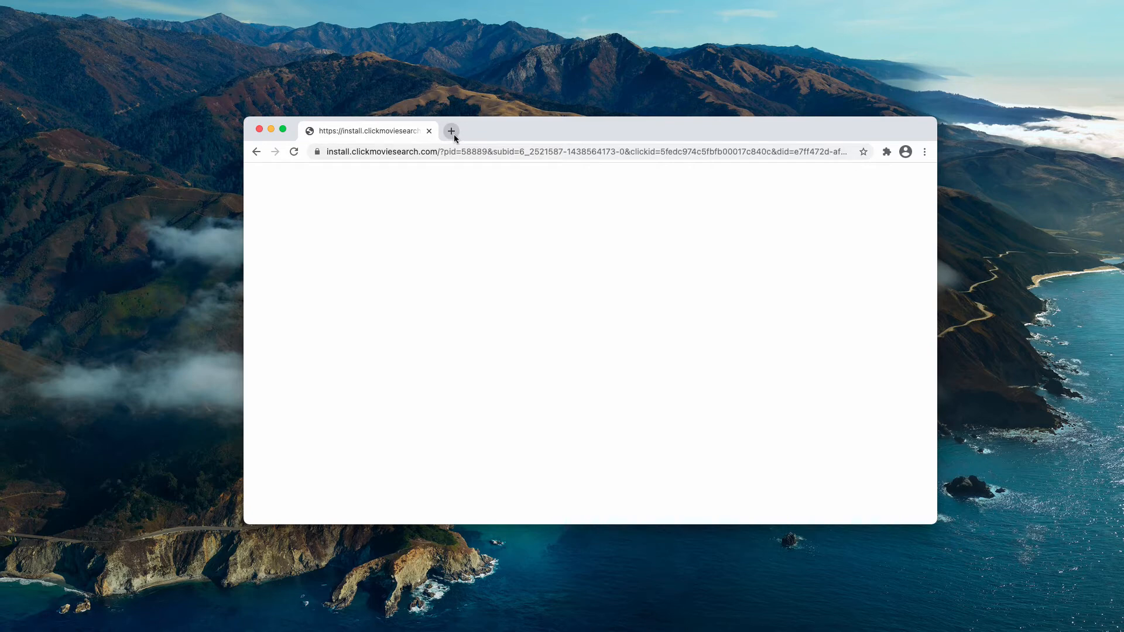
Go to Settings > Privacy and security > Site Settings > Notifications to view allowed sites.
left_click(924, 151)
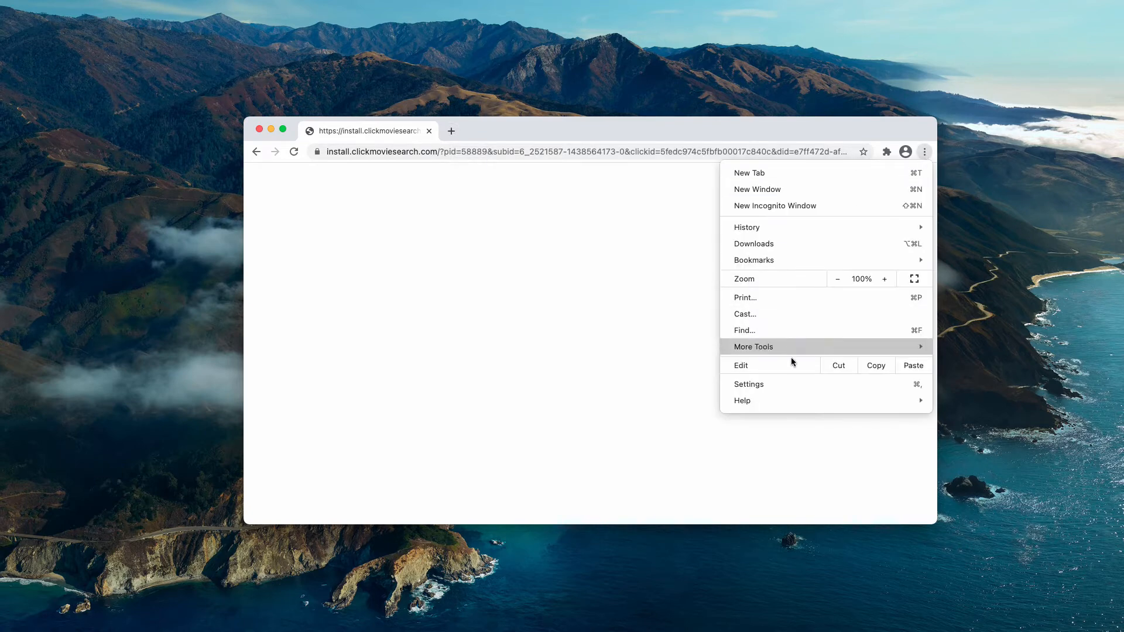
left_click(748, 384)
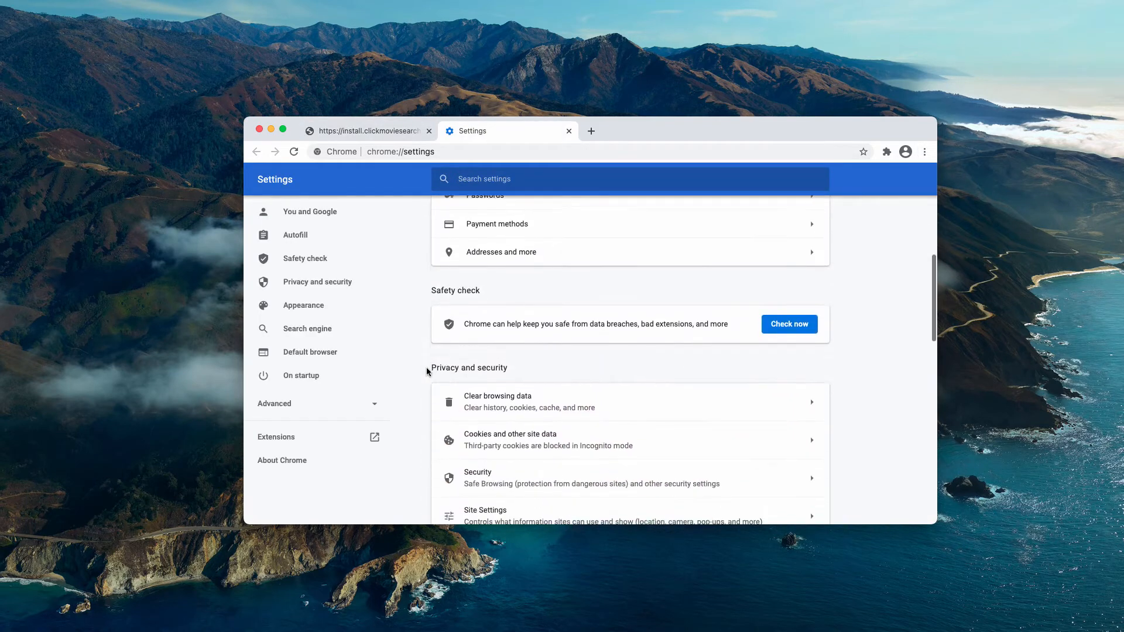
scroll("down", 3)
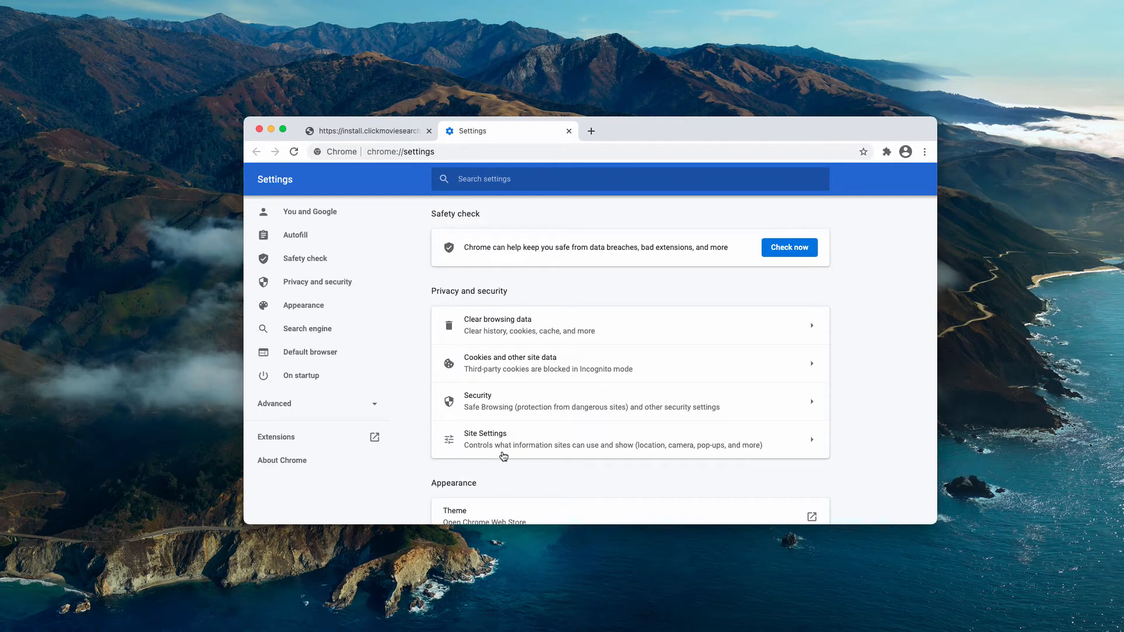
left_click(485, 438)
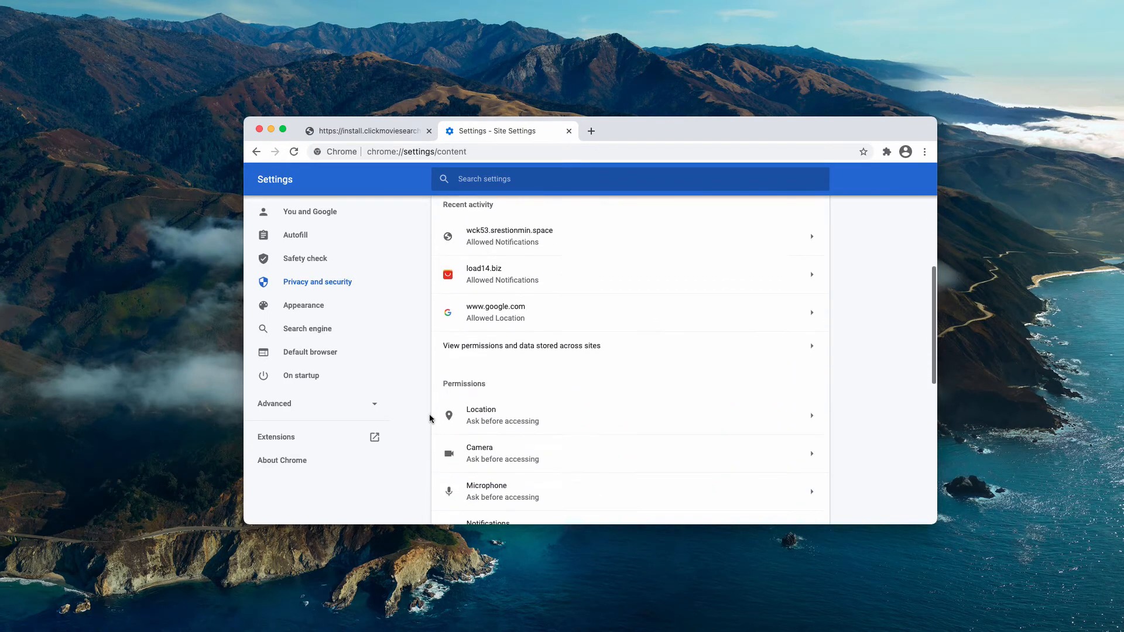
left_click(488, 523)
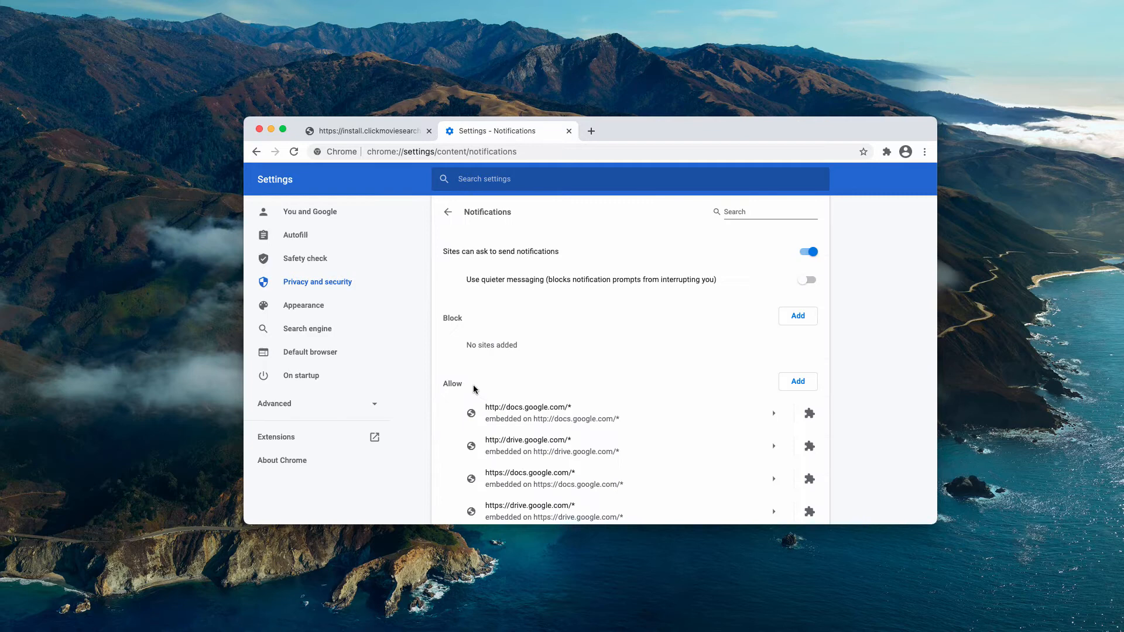
scroll("down", 3)
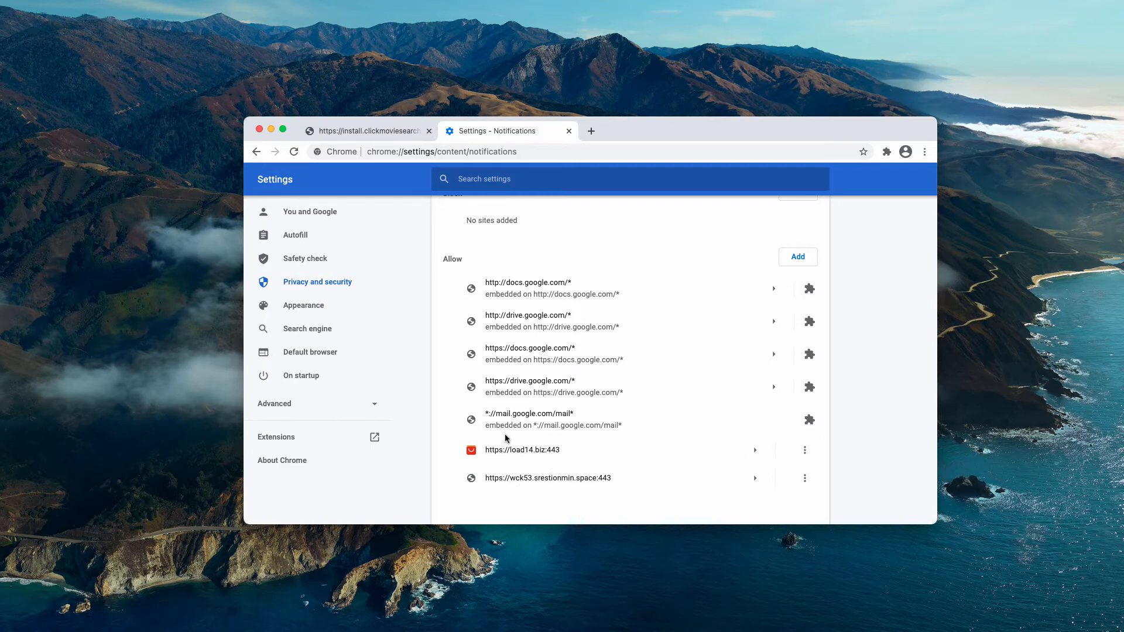
mouse_move(523, 282)
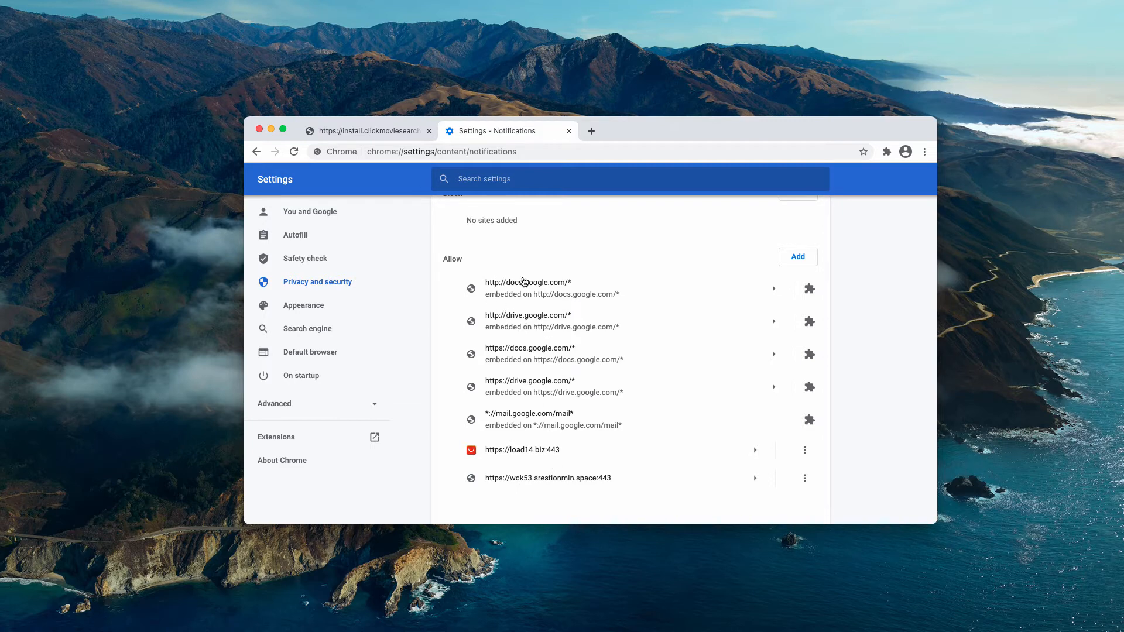
mouse_move(454, 264)
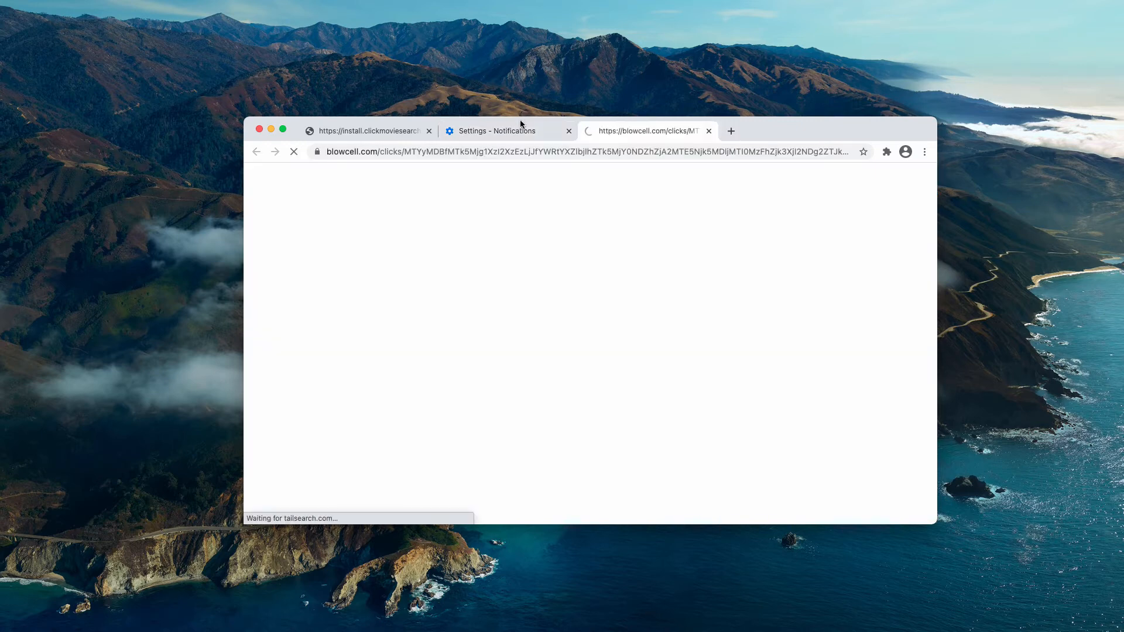
Return to Notifications settings and remove wck53.srestionmin.space from the allowed sites.
left_click(507, 130)
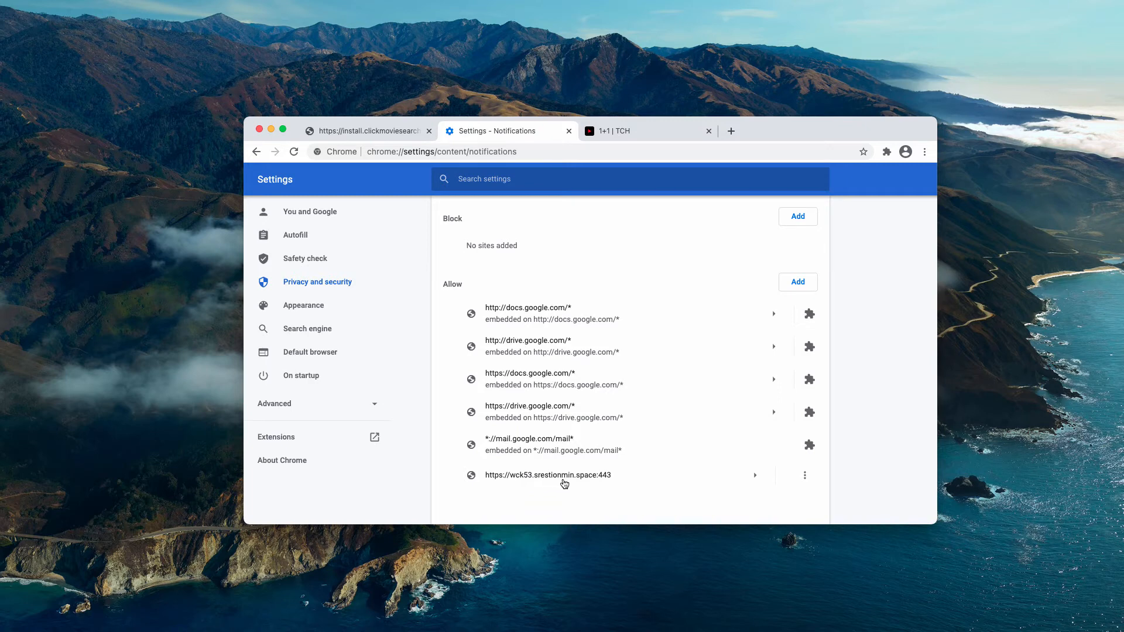
left_click(805, 475)
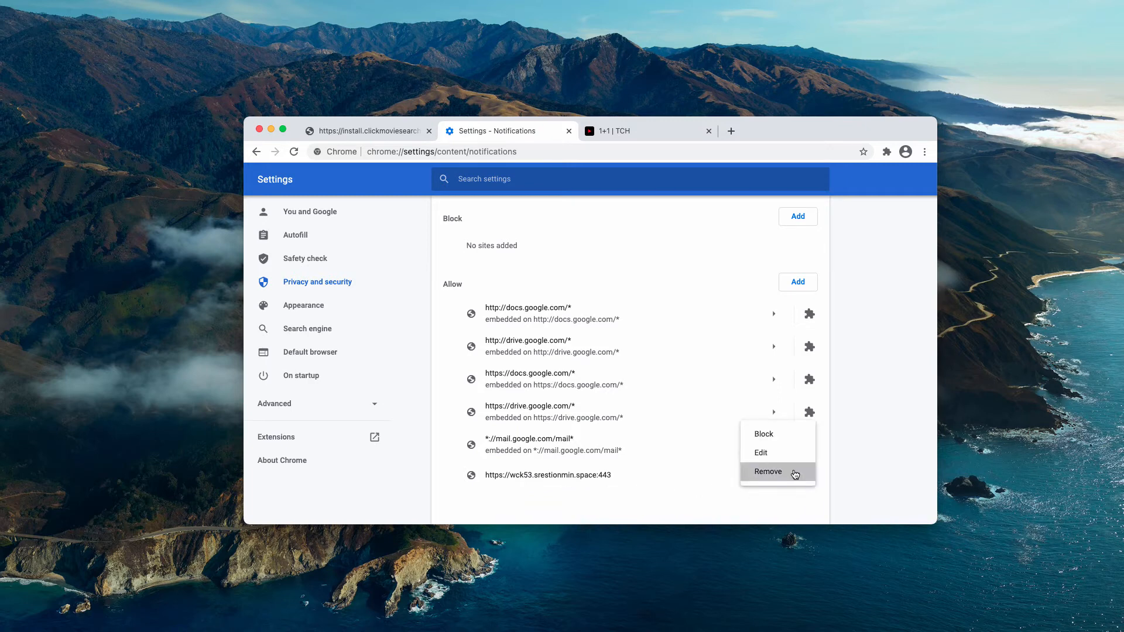
left_click(767, 472)
type("c")
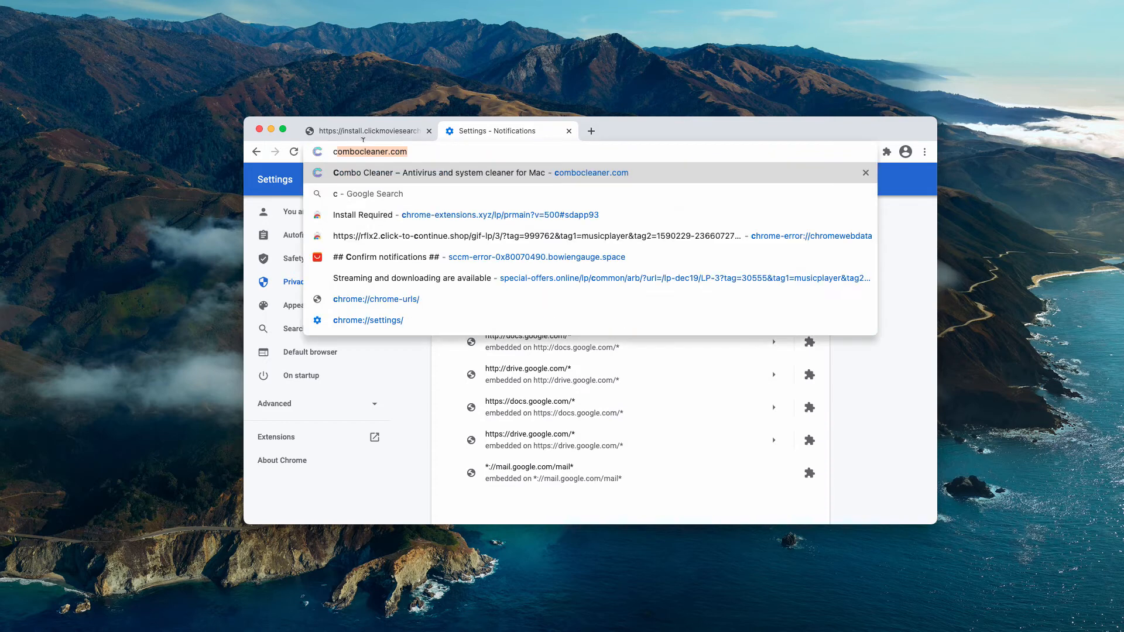
Navigate to combocleaner.com via the address bar suggestion.
left_click(466, 172)
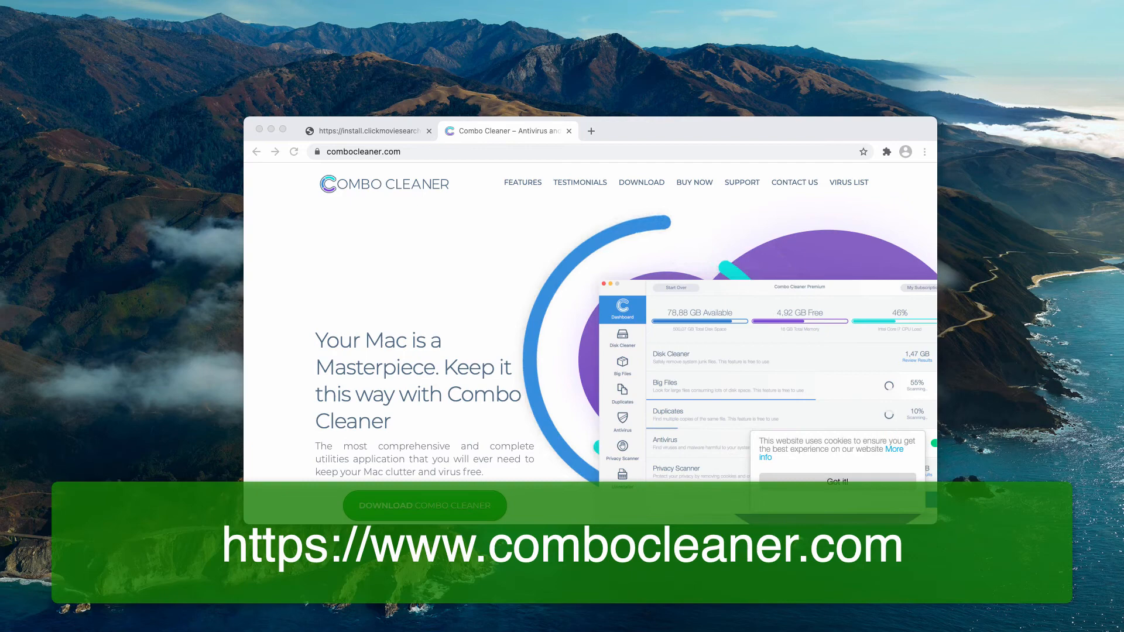
left_click(429, 130)
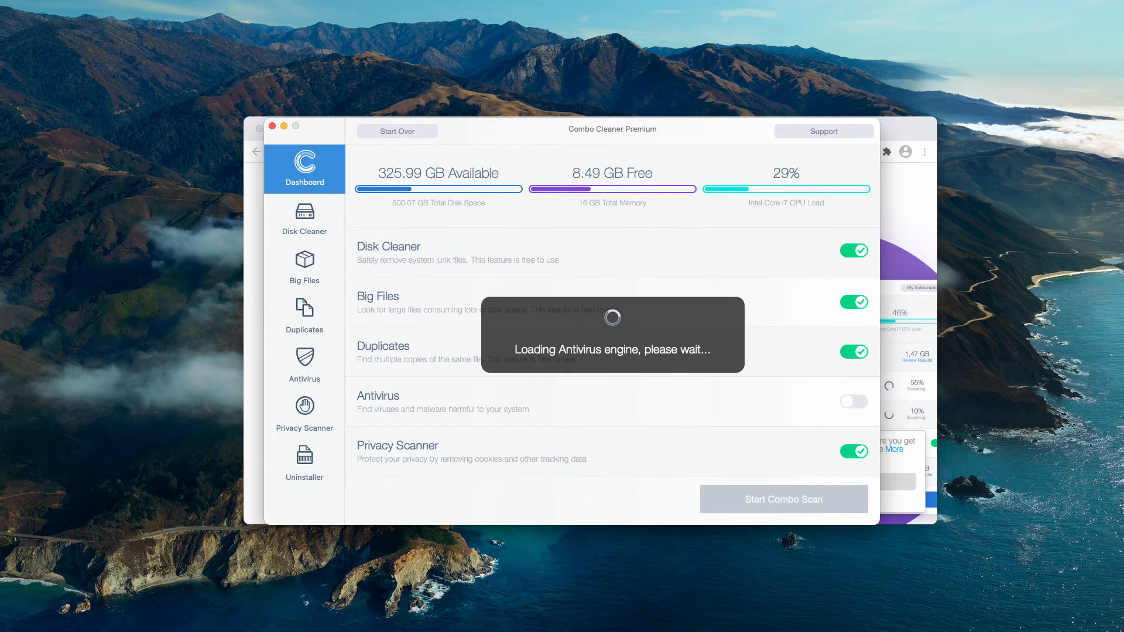
mouse_move(592, 445)
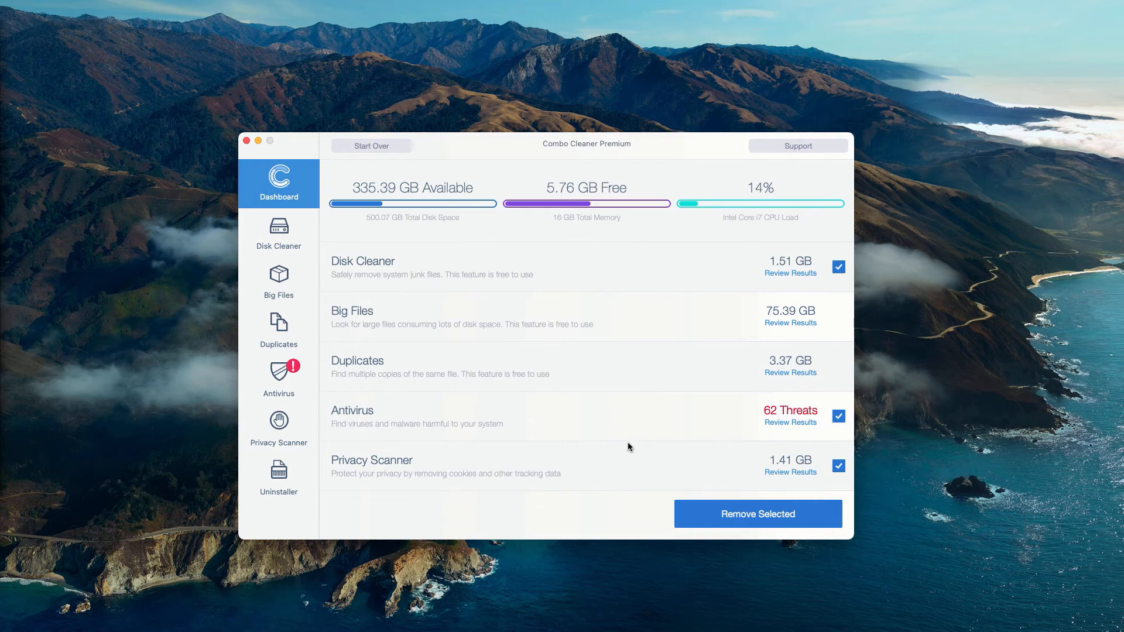
mouse_move(744, 436)
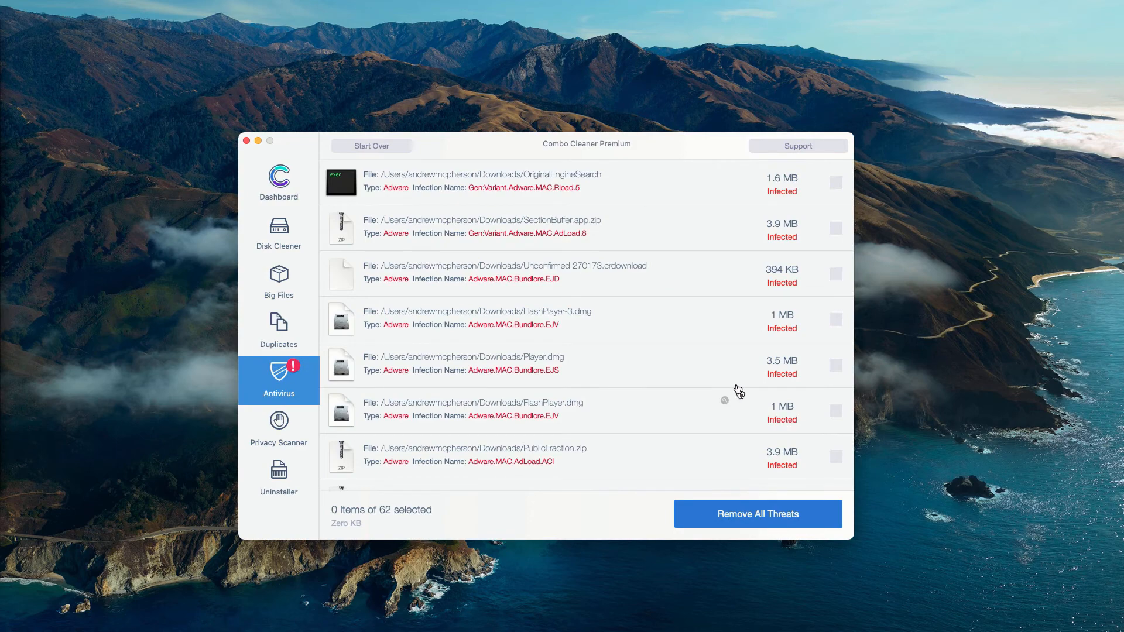
mouse_move(527, 157)
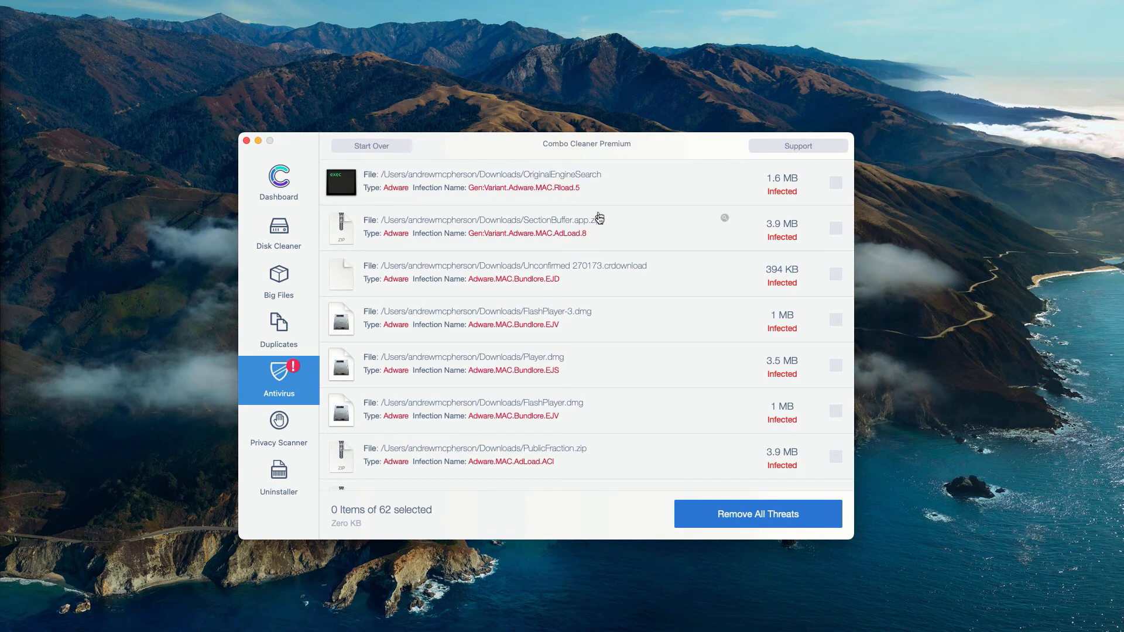
mouse_move(647, 246)
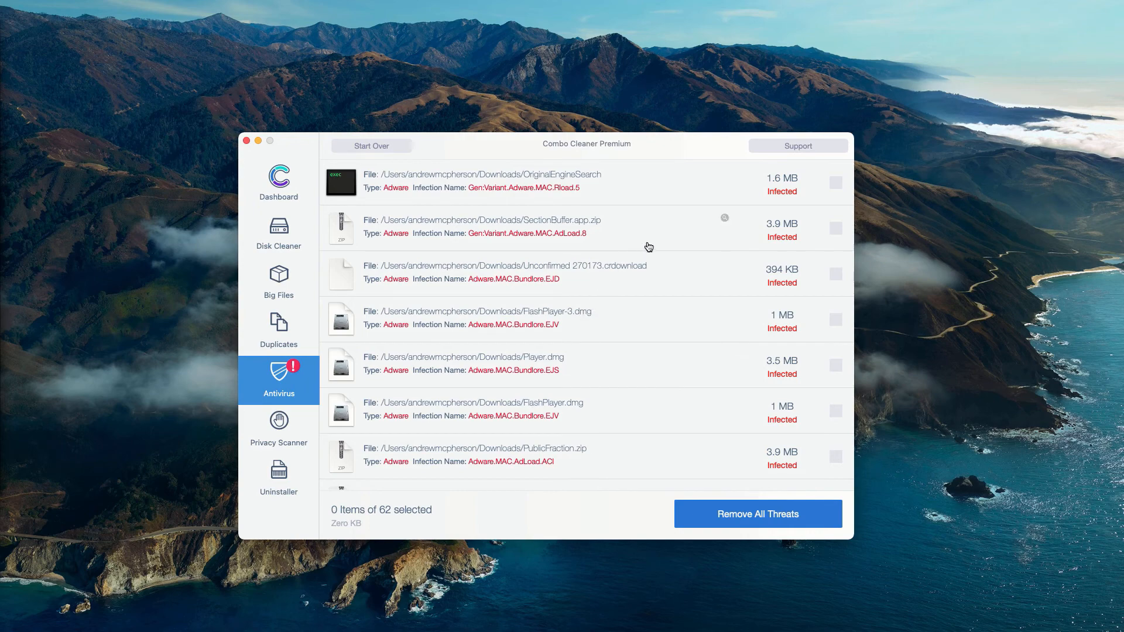
mouse_move(726, 223)
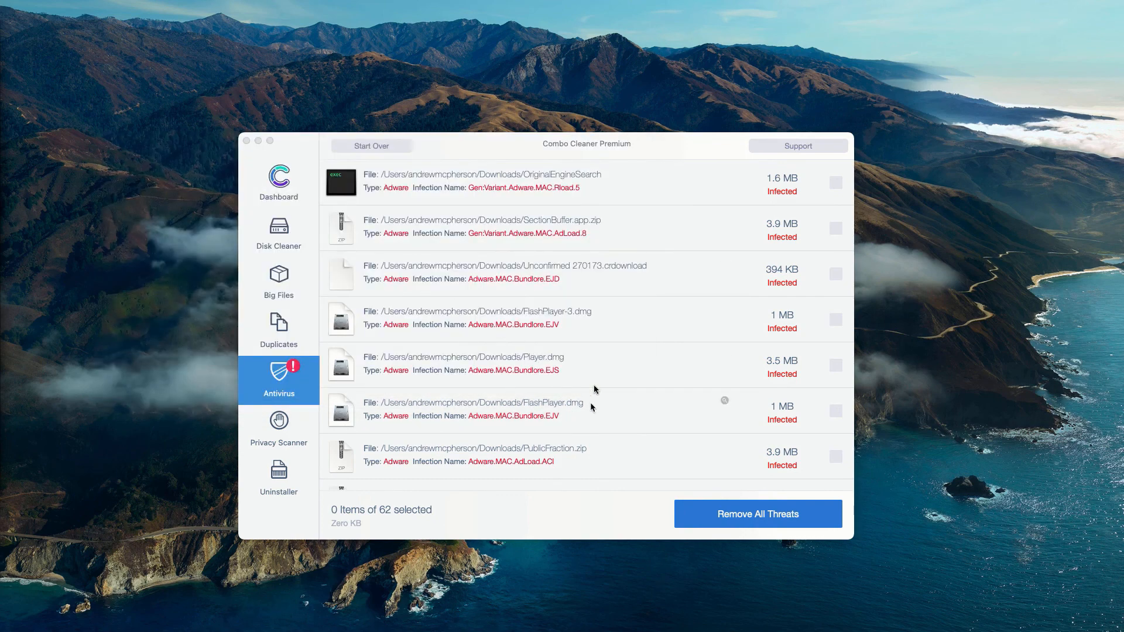
mouse_move(579, 370)
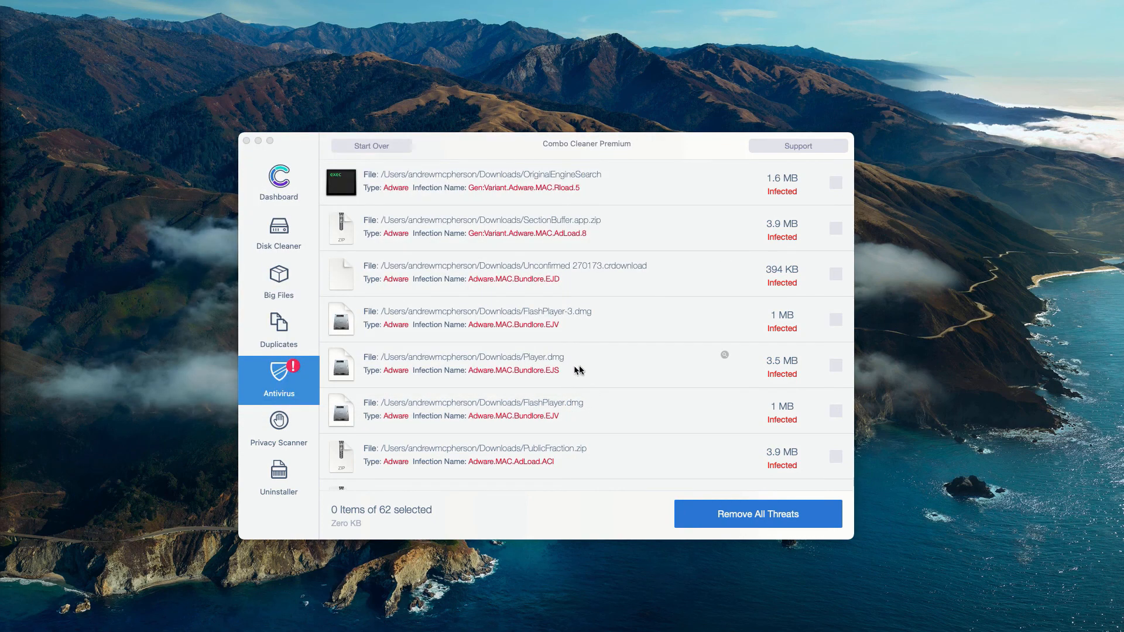